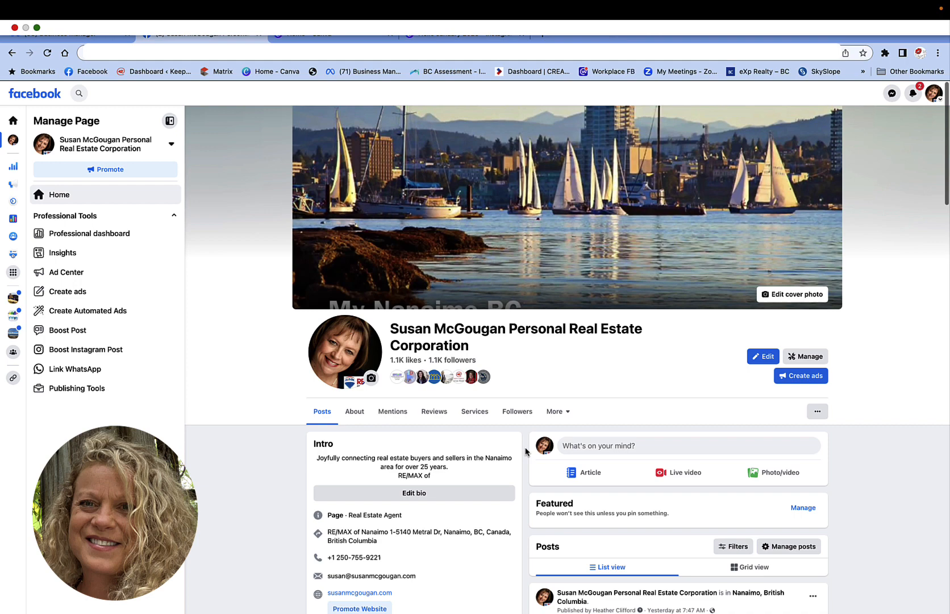
Step: Choose the profile to act as, then open the Page's professional dashboard
{"action": "scroll", "scroll_direction": "down", "scroll_amount": 3}
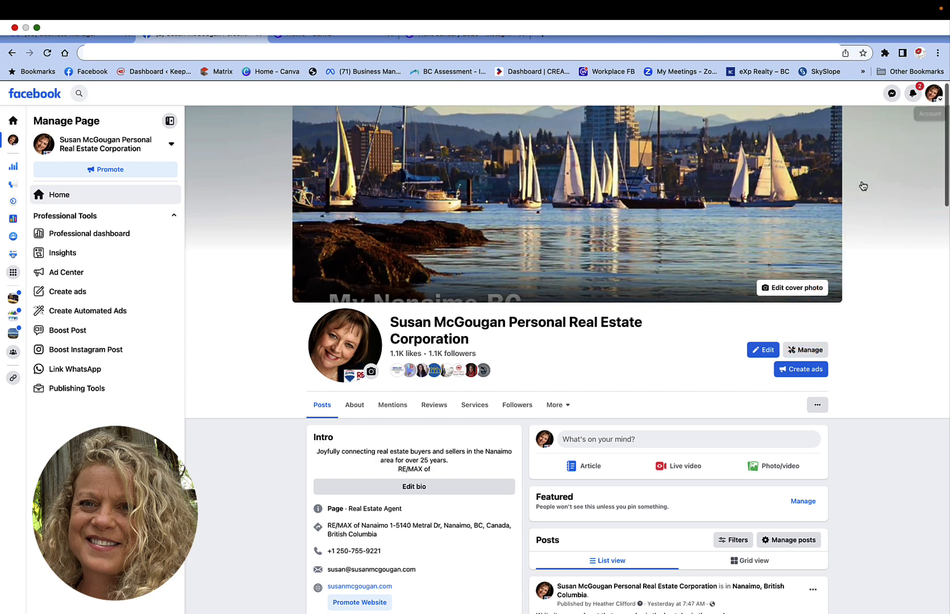
{"action": "scroll", "scroll_direction": "down", "scroll_amount": 3}
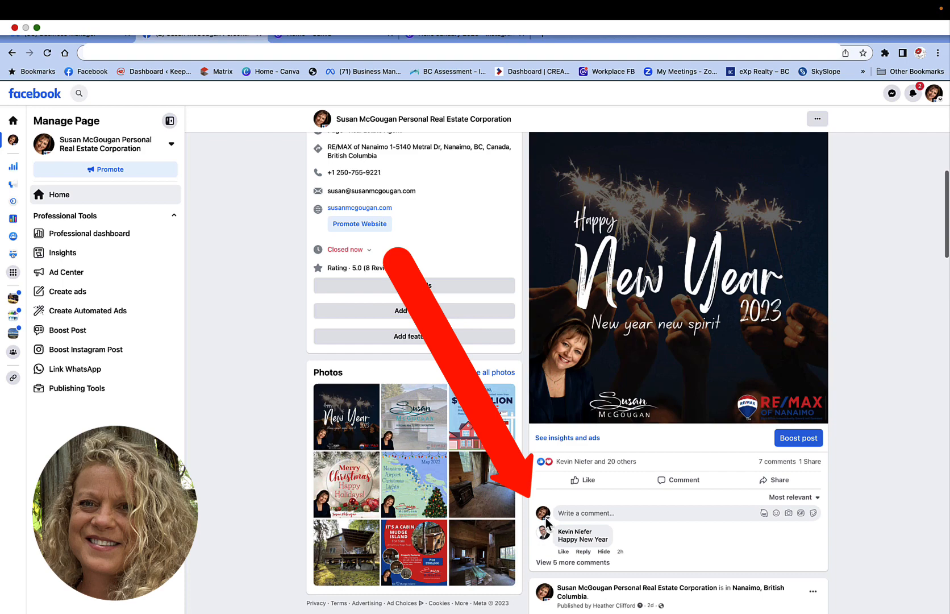
{"action": "left_click", "coordinate": [544, 513]}
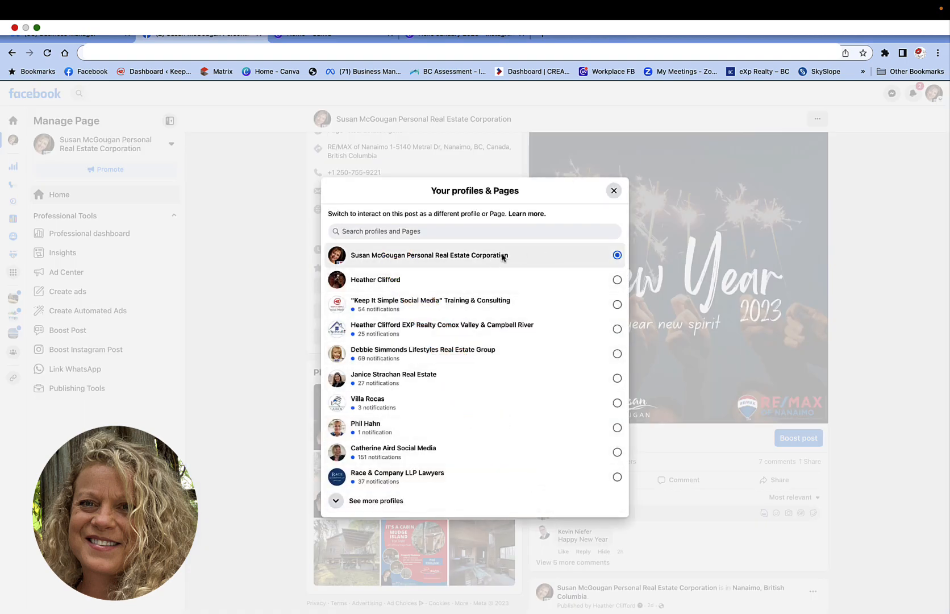
{"action": "left_click", "coordinate": [614, 190]}
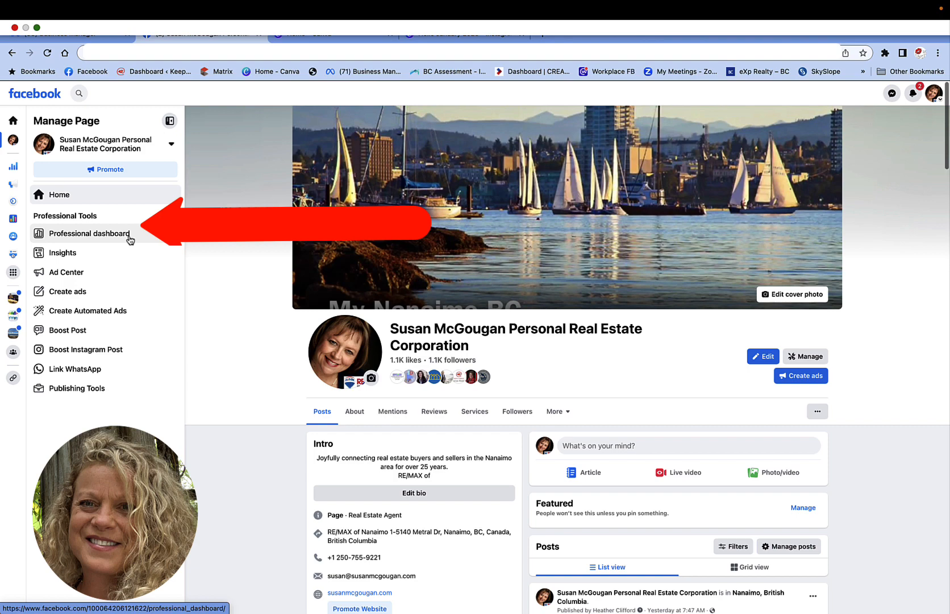
{"action": "left_click", "coordinate": [89, 233]}
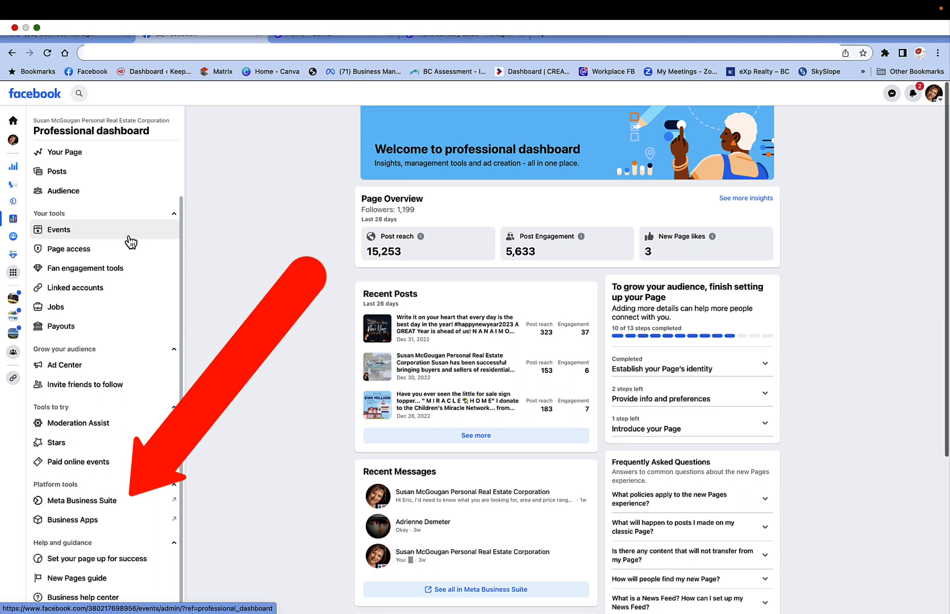
{"action": "mouse_move", "coordinate": [120, 275]}
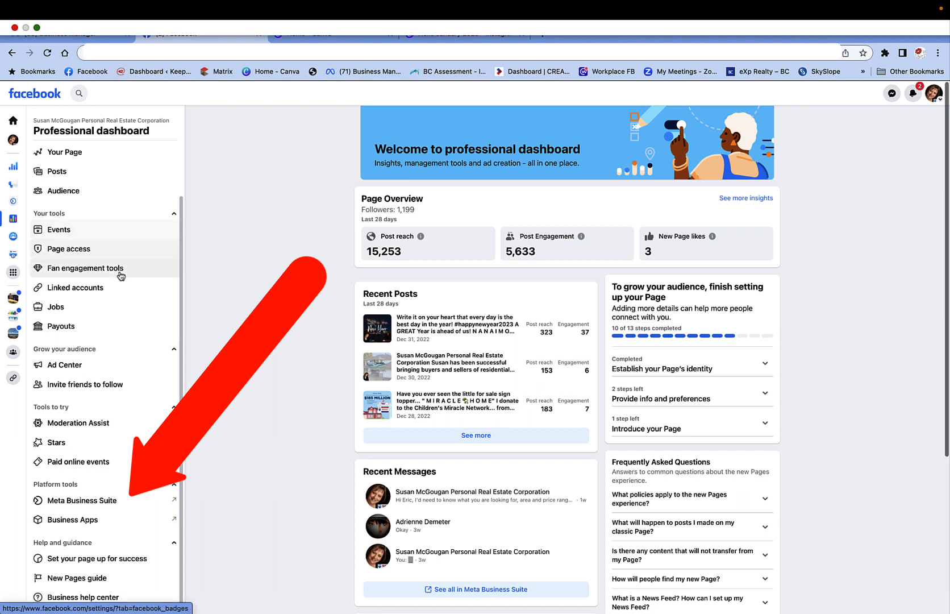
{"action": "mouse_move", "coordinate": [94, 504]}
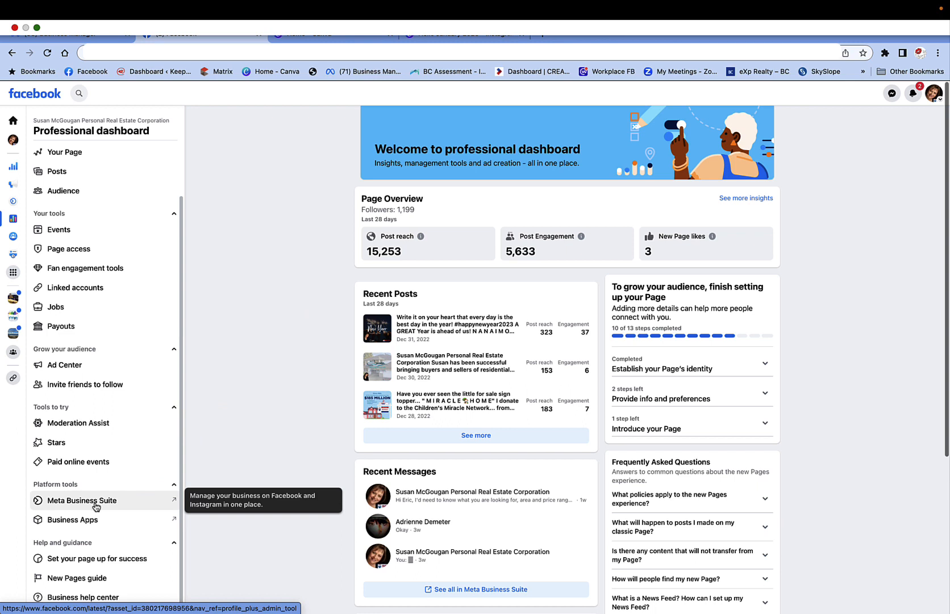
Step: Go from the Page's Platform tools to Meta Business Suite's blank Create post form
{"action": "left_click", "coordinate": [82, 500]}
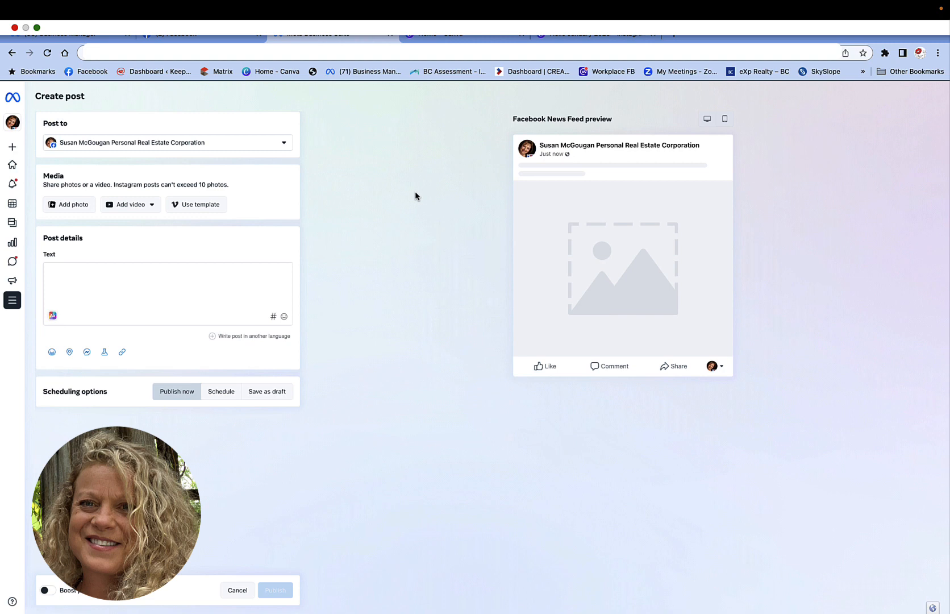
{"action": "mouse_move", "coordinate": [556, 83]}
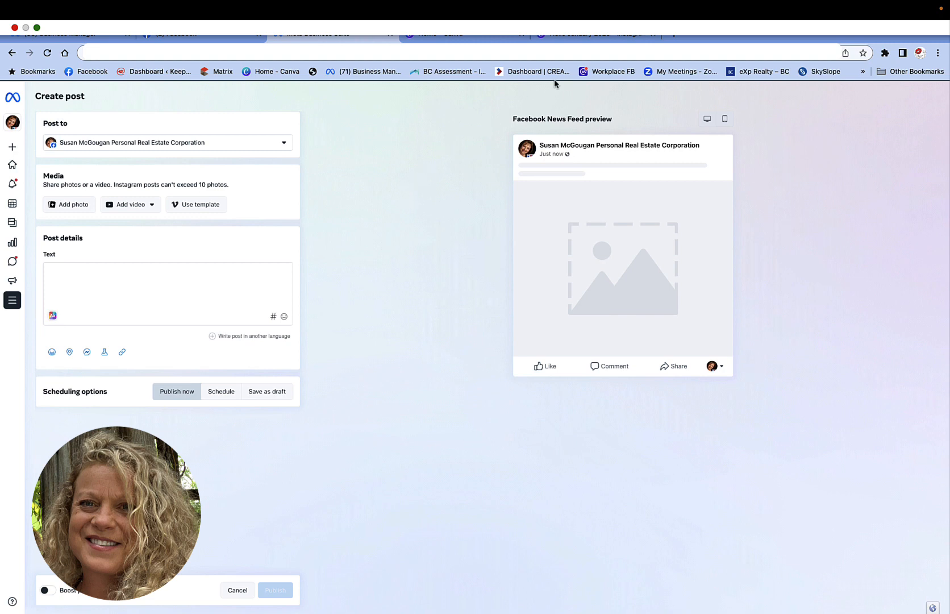
{"action": "mouse_move", "coordinate": [440, 290]}
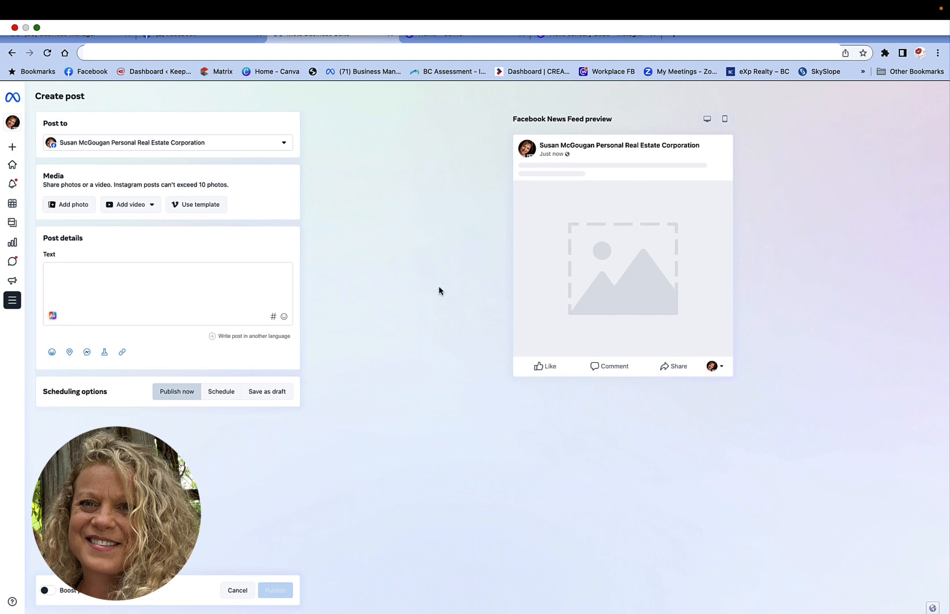
{"action": "mouse_move", "coordinate": [149, 215]}
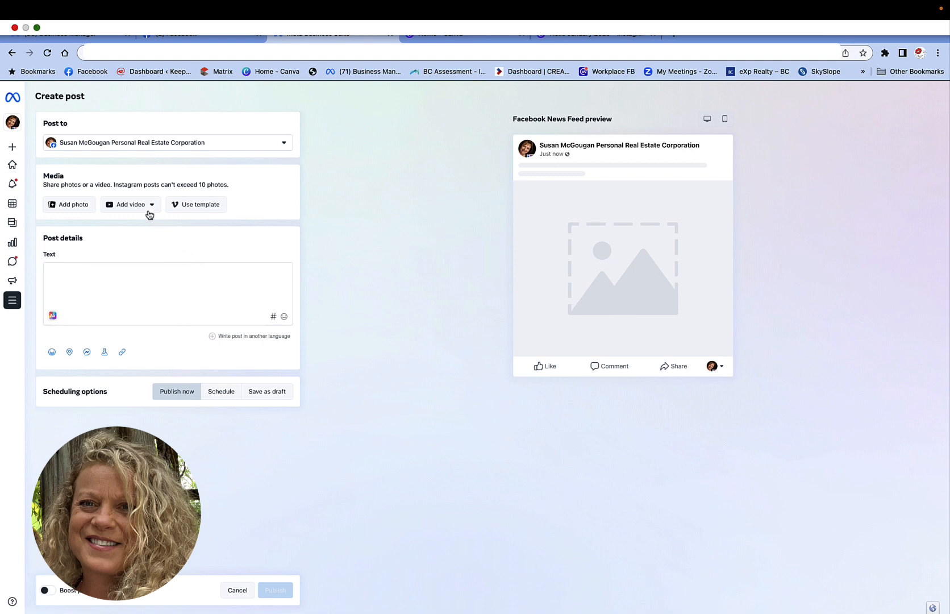
{"action": "mouse_move", "coordinate": [144, 223]}
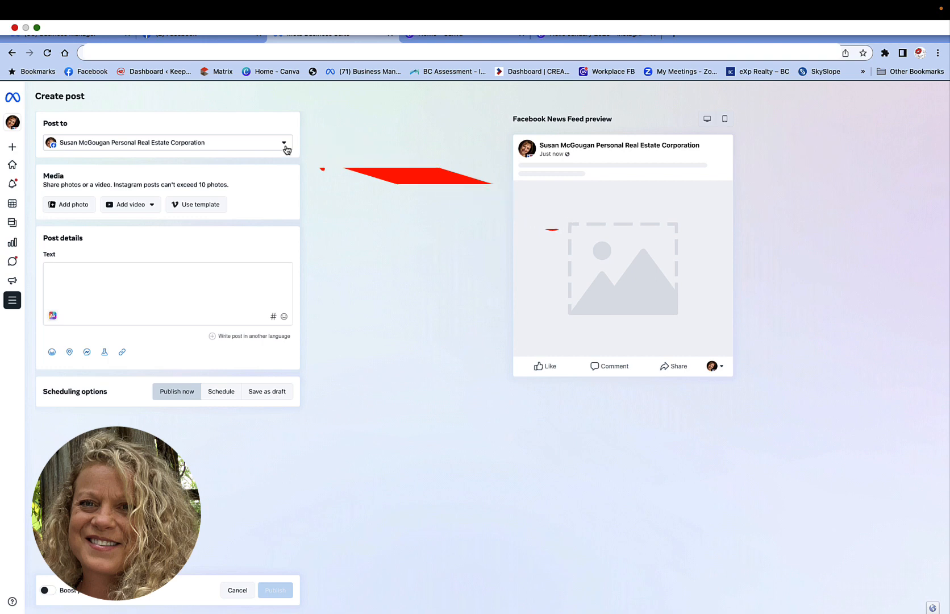
Step: Add the mudgegirl Instagram account alongside the real estate Page under Post to
{"action": "left_click", "coordinate": [283, 143]}
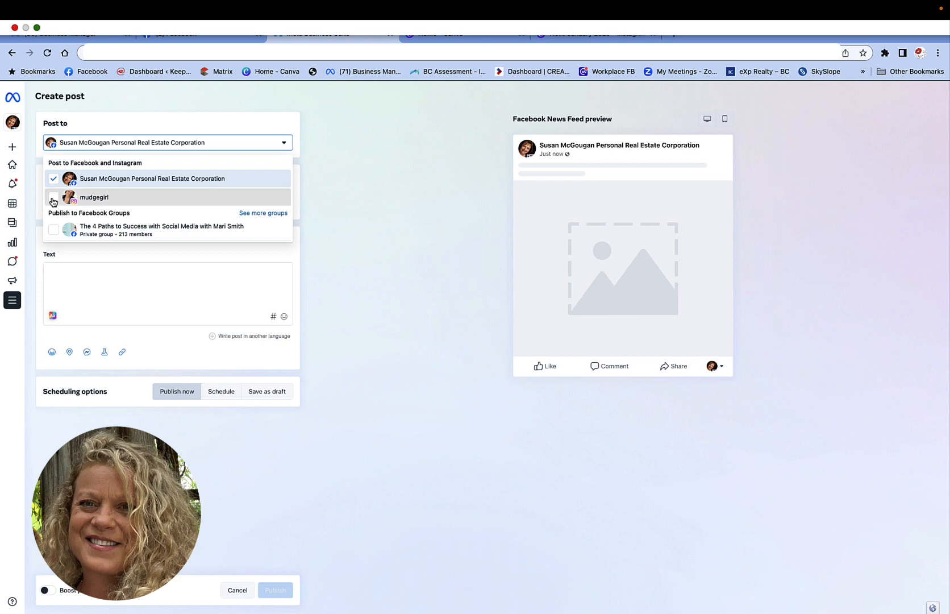
{"action": "left_click", "coordinate": [52, 198]}
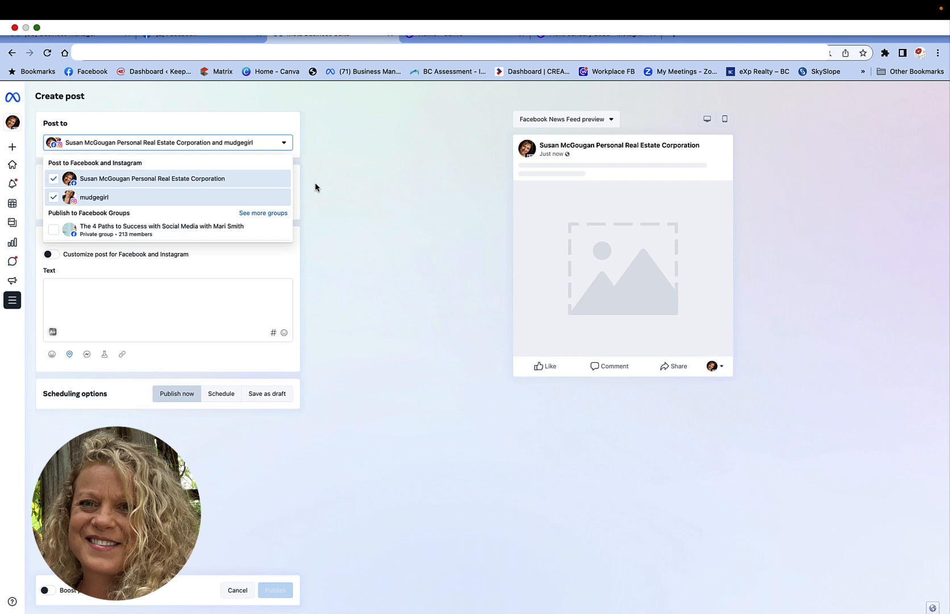
{"action": "left_click", "coordinate": [167, 142]}
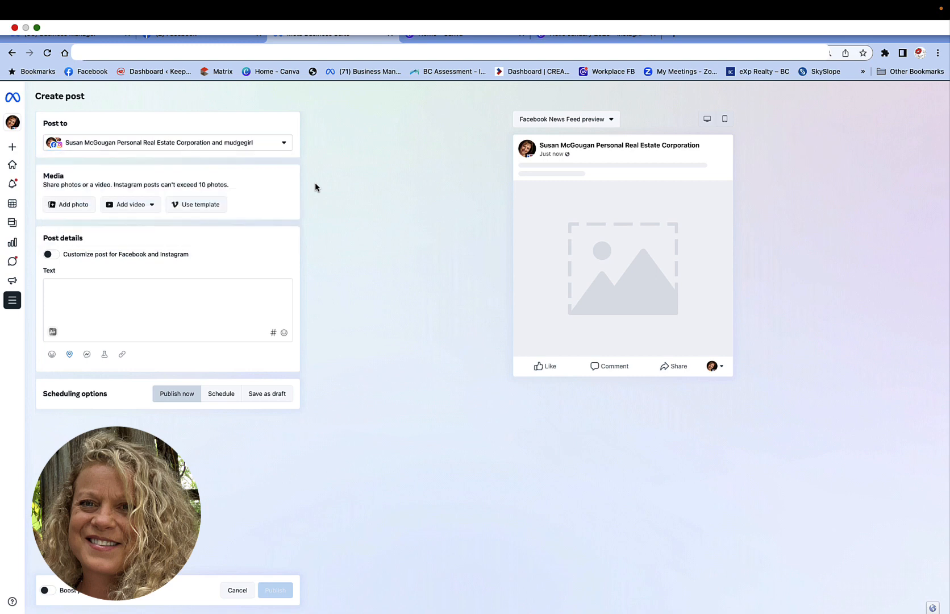
{"action": "mouse_move", "coordinate": [73, 156]}
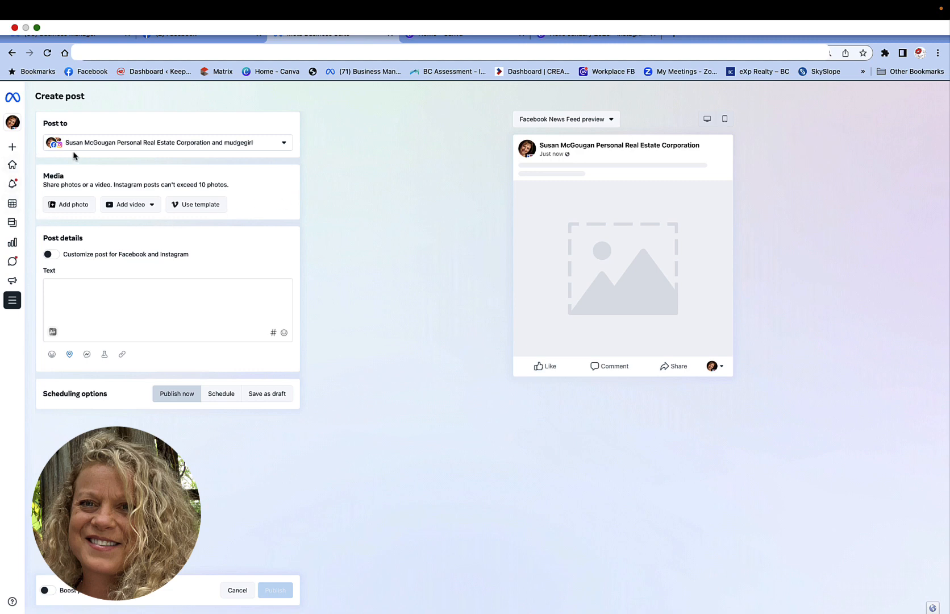
{"action": "mouse_move", "coordinate": [236, 214]}
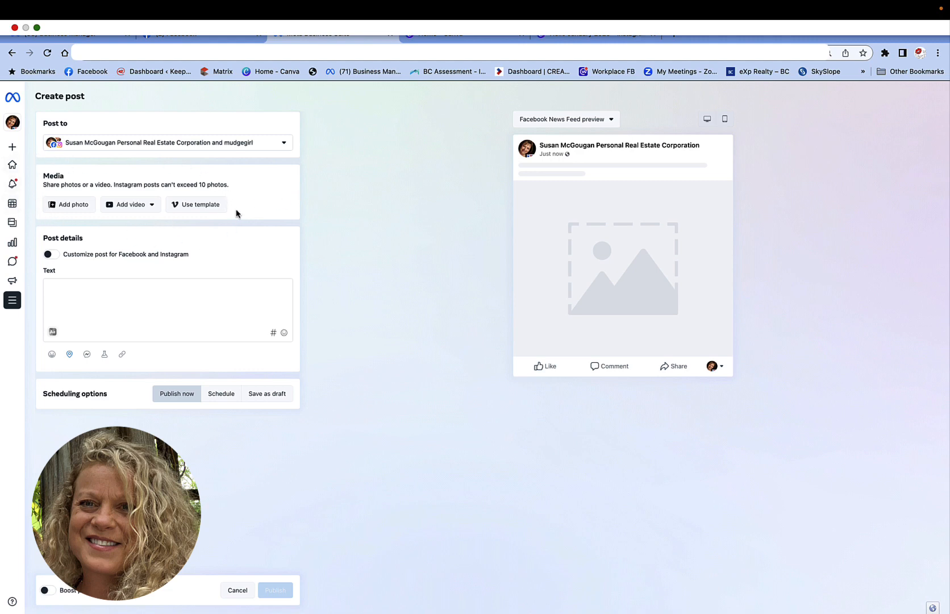
{"action": "mouse_move", "coordinate": [159, 234]}
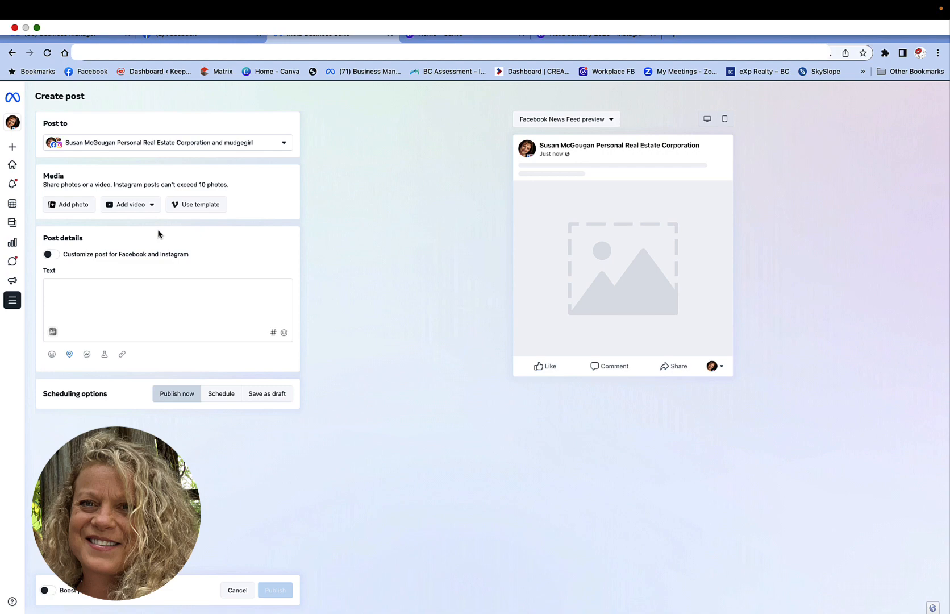
Step: Attach the Hello January 2023 image from the Desktop folder to the post
{"action": "left_click", "coordinate": [69, 204]}
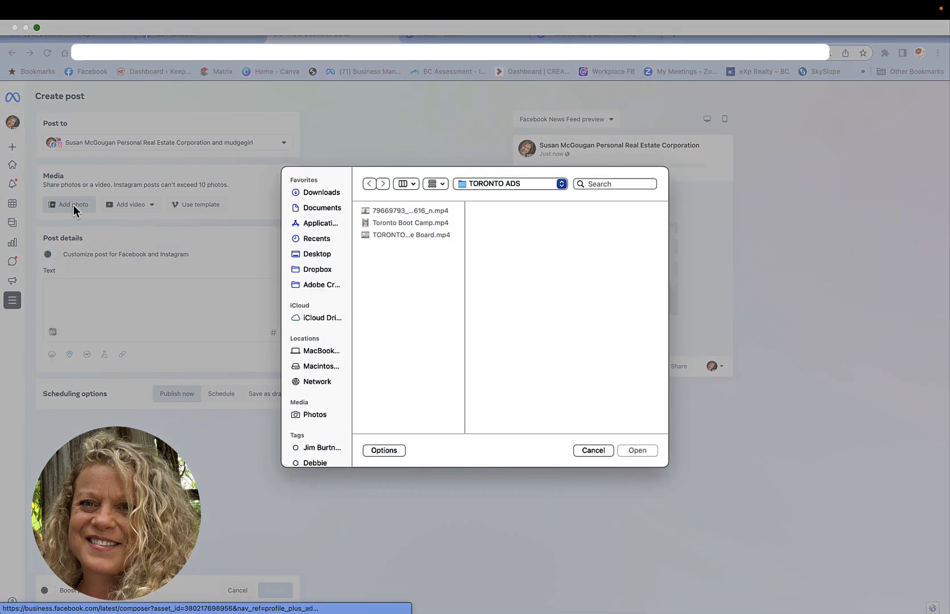
{"action": "left_click", "coordinate": [317, 253]}
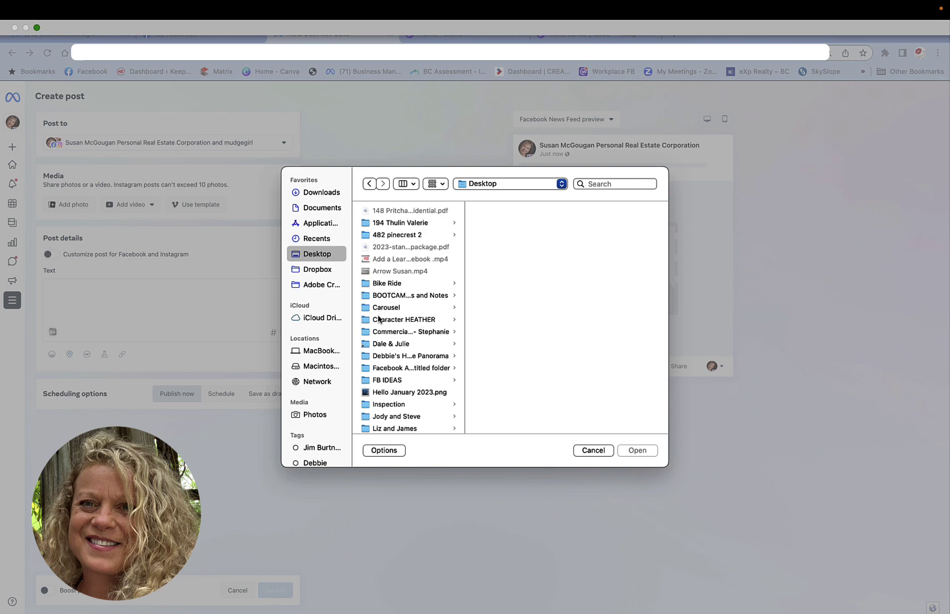
{"action": "left_click", "coordinate": [409, 392]}
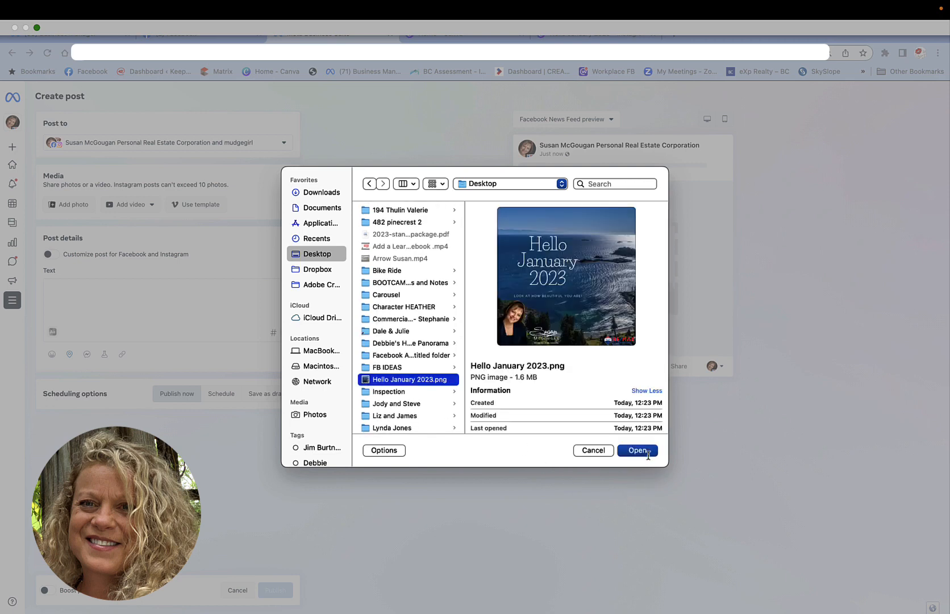
{"action": "left_click", "coordinate": [637, 451]}
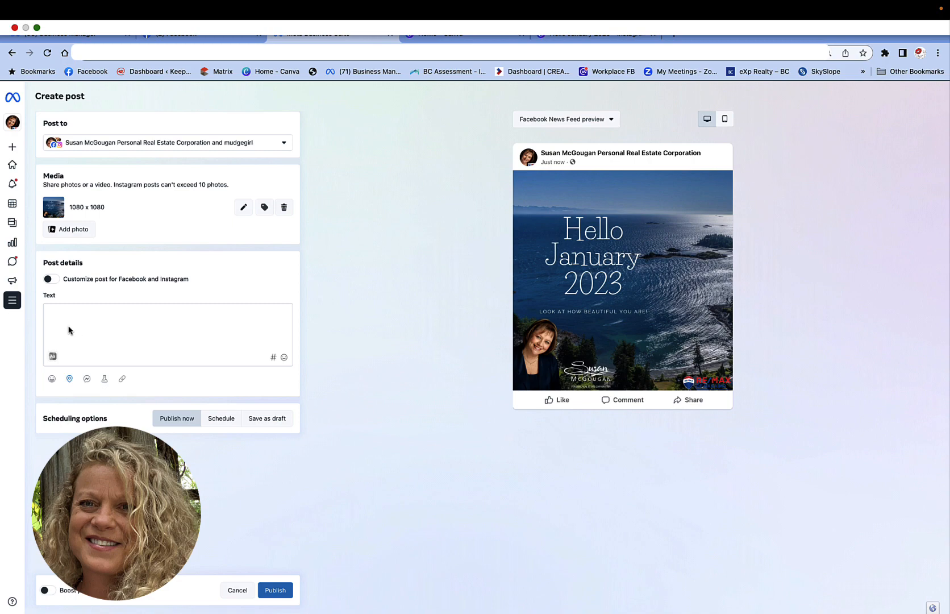
Step: Paste the Hello JANUARY caption with agent bio, contact details and Nanaimo hashtags
{"action": "left_click", "coordinate": [51, 315]}
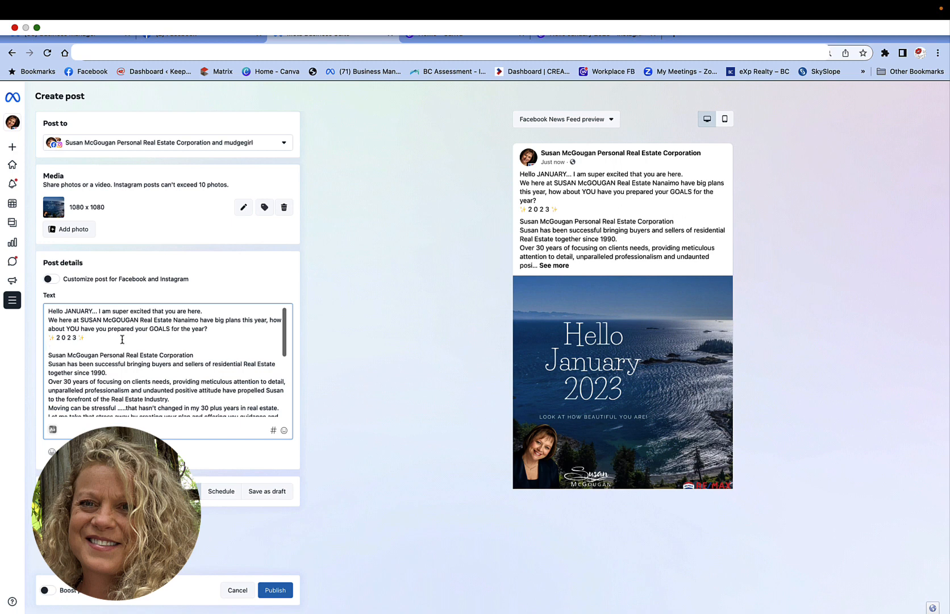
{"action": "mouse_move", "coordinate": [147, 355]}
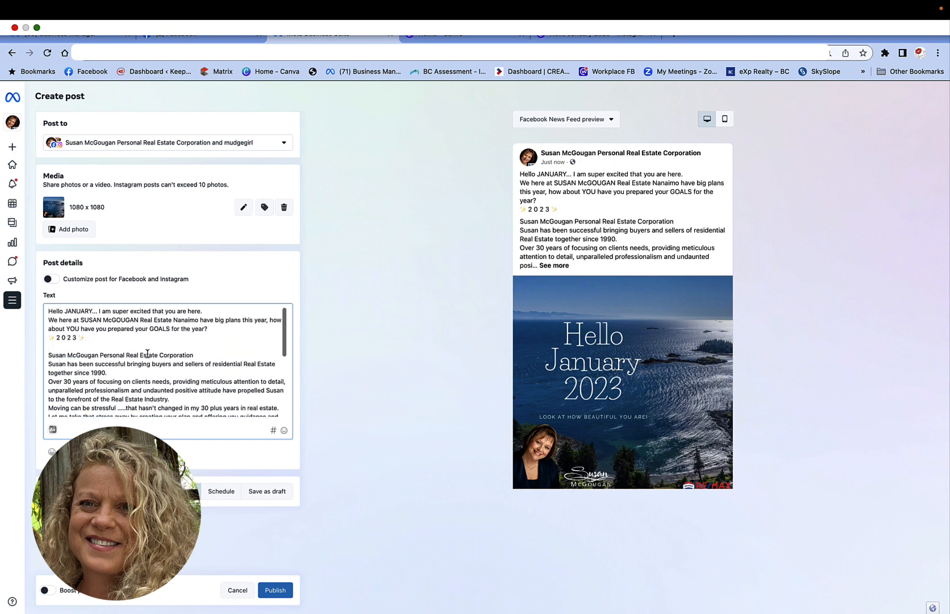
{"action": "scroll", "scroll_direction": "down", "scroll_amount": 3}
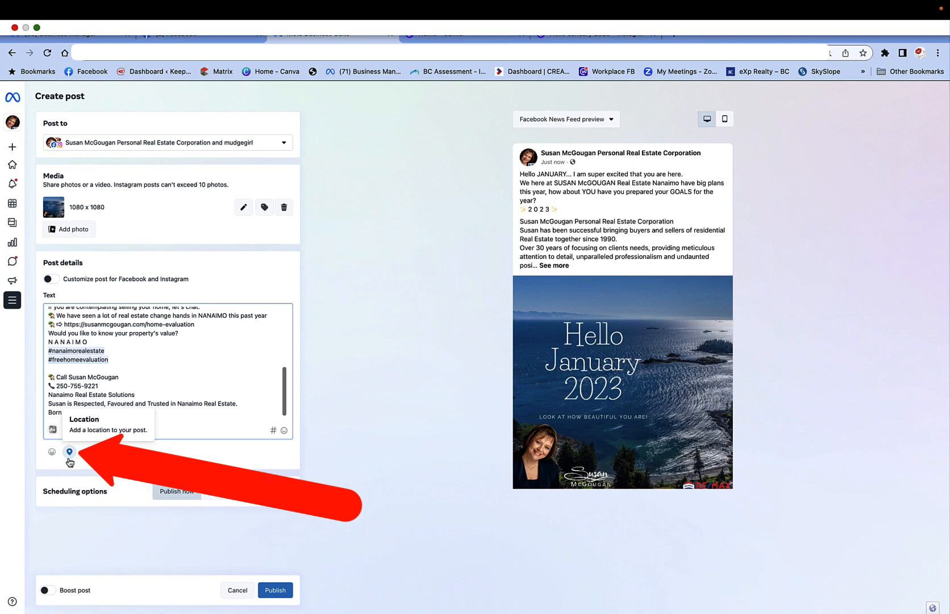
Step: Set the post's location to Nanaimo, British Columbia
{"action": "left_click", "coordinate": [69, 452]}
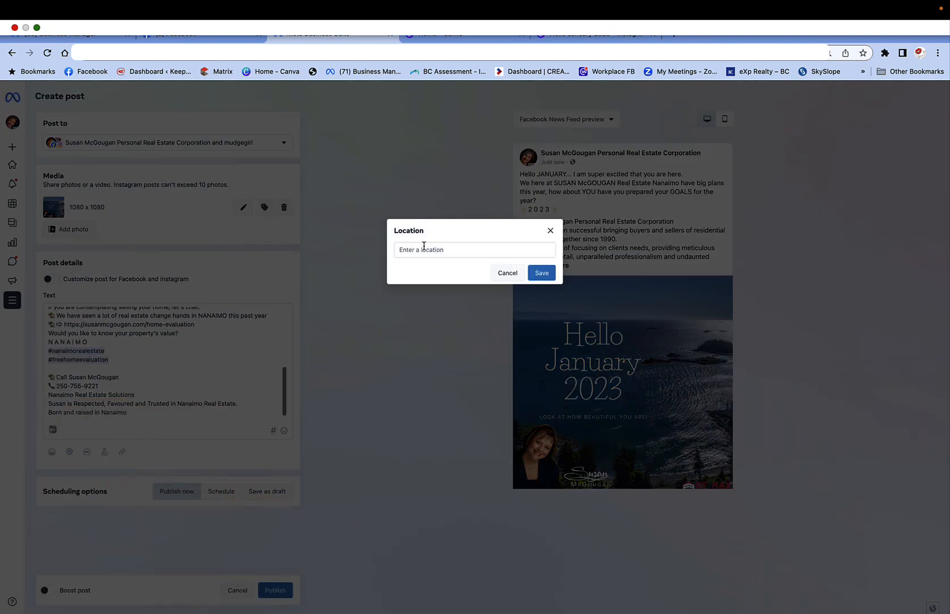
{"action": "type", "text": "Nanaimo b"}
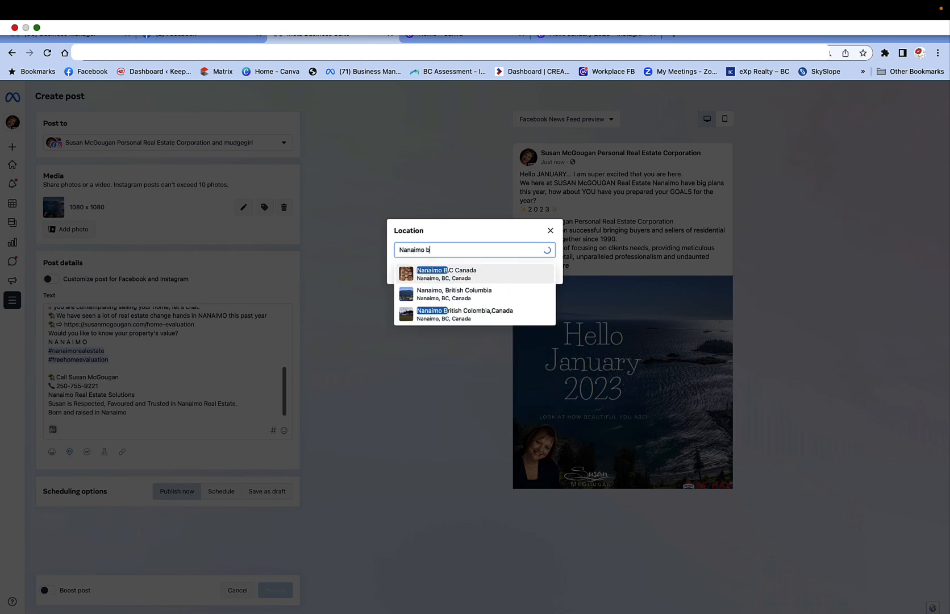
{"action": "left_click", "coordinate": [453, 293]}
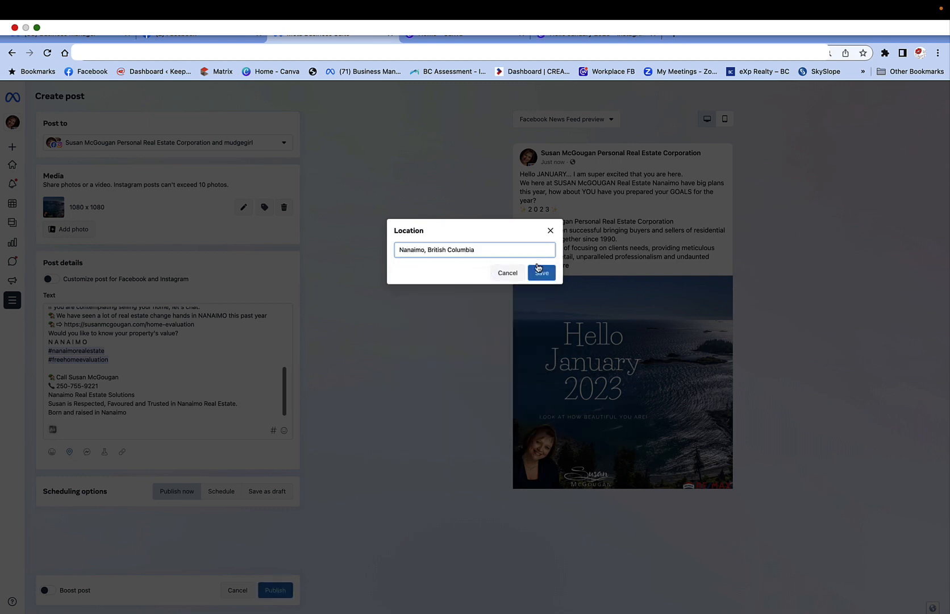
{"action": "left_click", "coordinate": [541, 273]}
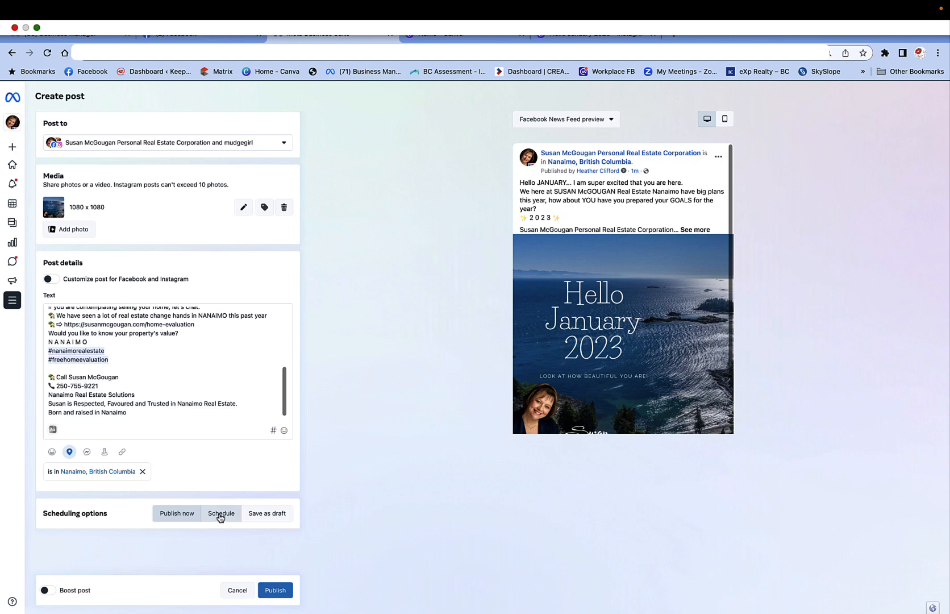
Step: Schedule the post for January 2, 2023: Instagram 6:30 AM, Facebook 6:53 AM
{"action": "left_click", "coordinate": [221, 513]}
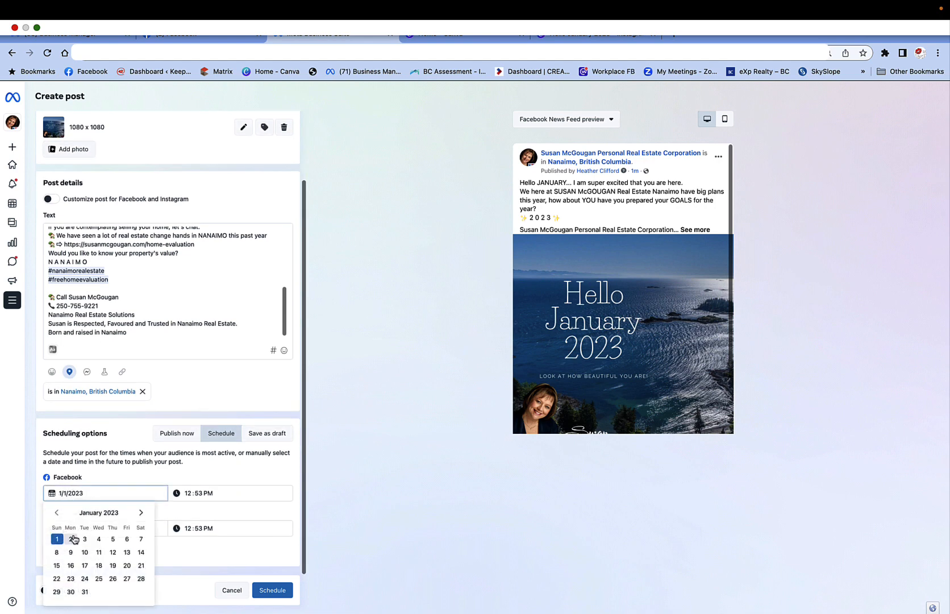
{"action": "left_click", "coordinate": [70, 539]}
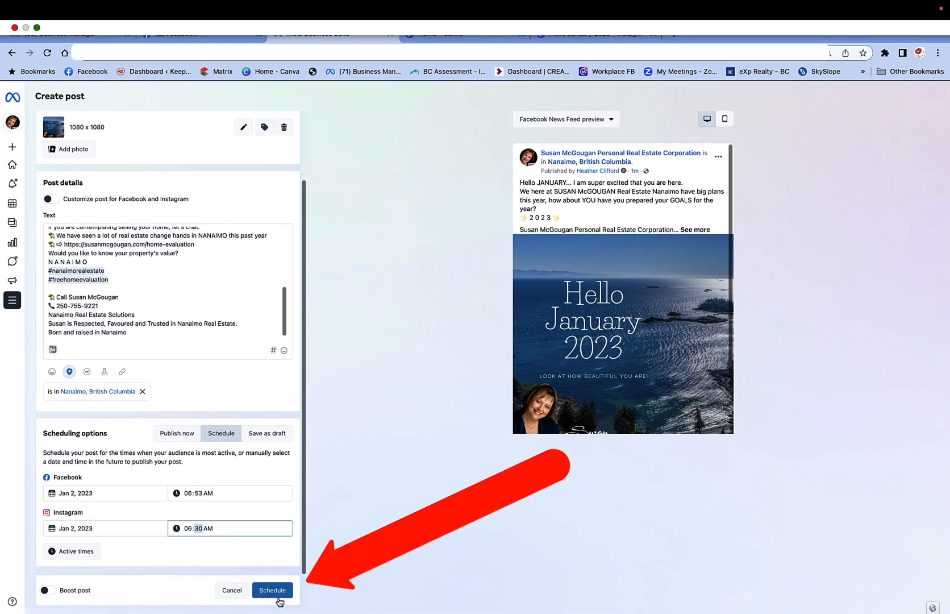
{"action": "left_click", "coordinate": [272, 590]}
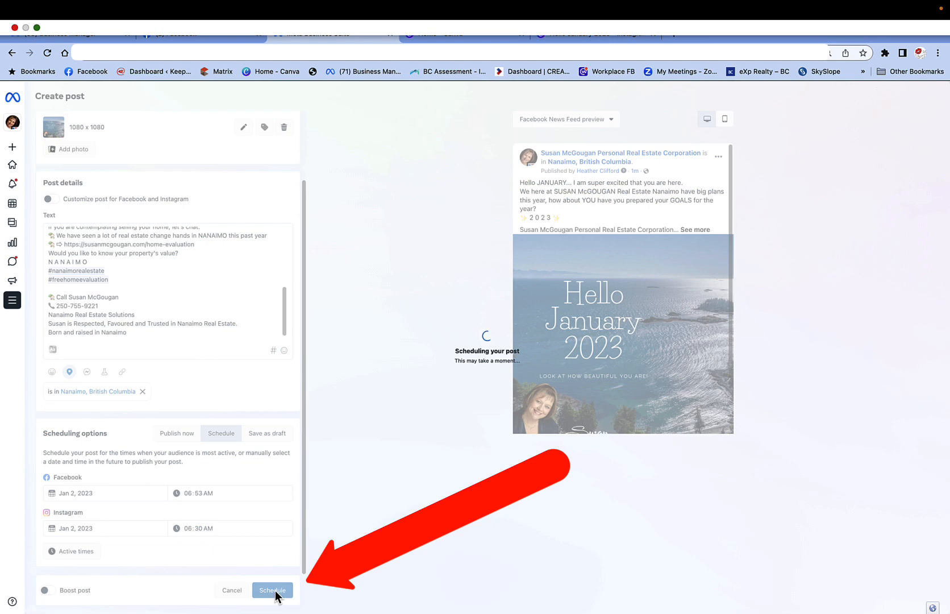
{"action": "left_click", "coordinate": [272, 589]}
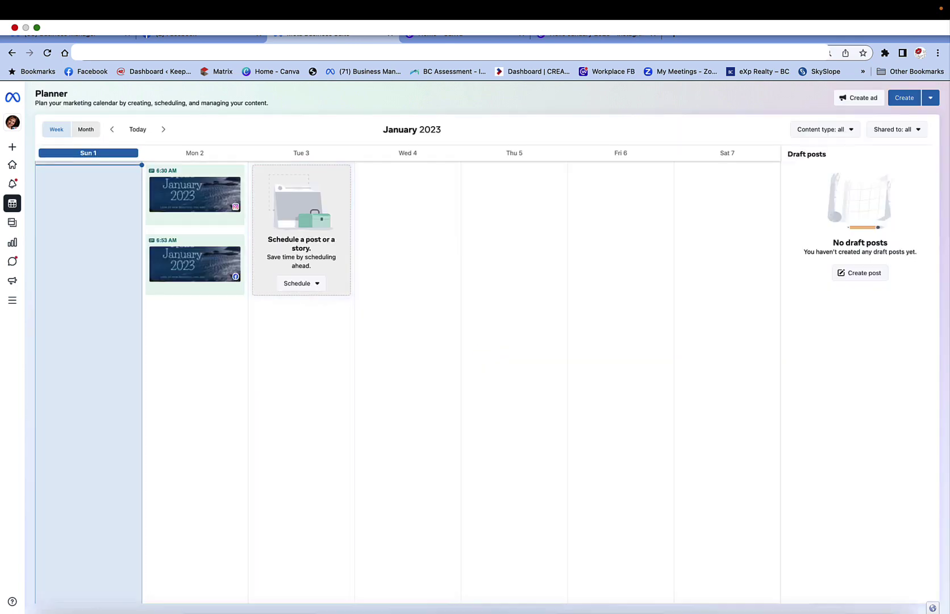
{"action": "mouse_move", "coordinate": [52, 595]}
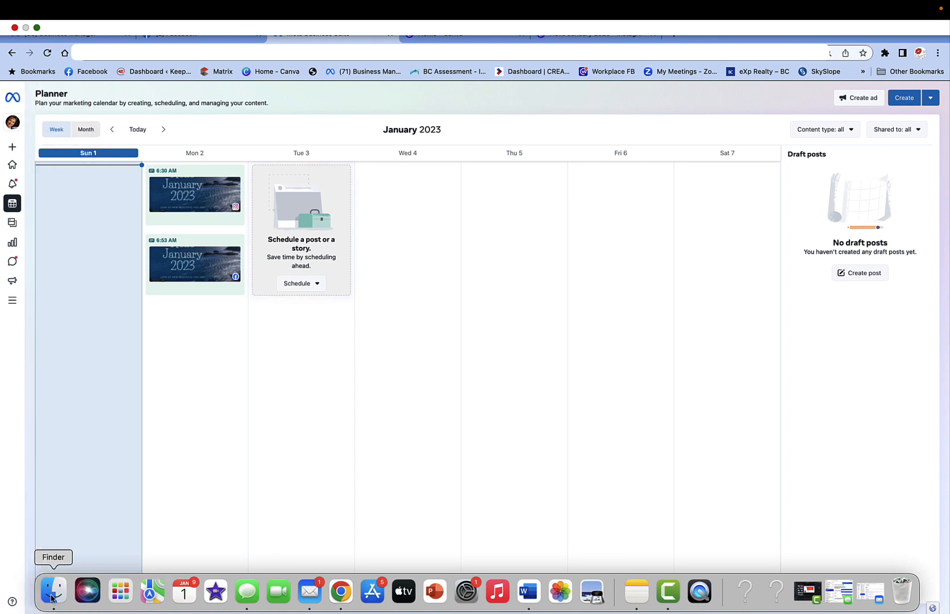
Step: Open Post details for the 6:30 AM Instagram post under Mon 2 in the Planner
{"action": "right_click", "coordinate": [52, 591]}
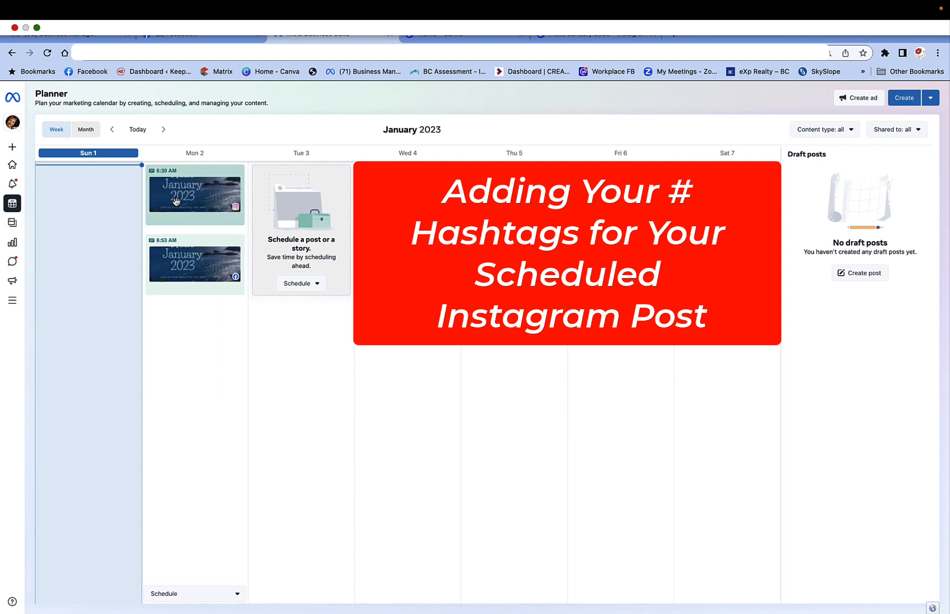
{"action": "mouse_move", "coordinate": [191, 209]}
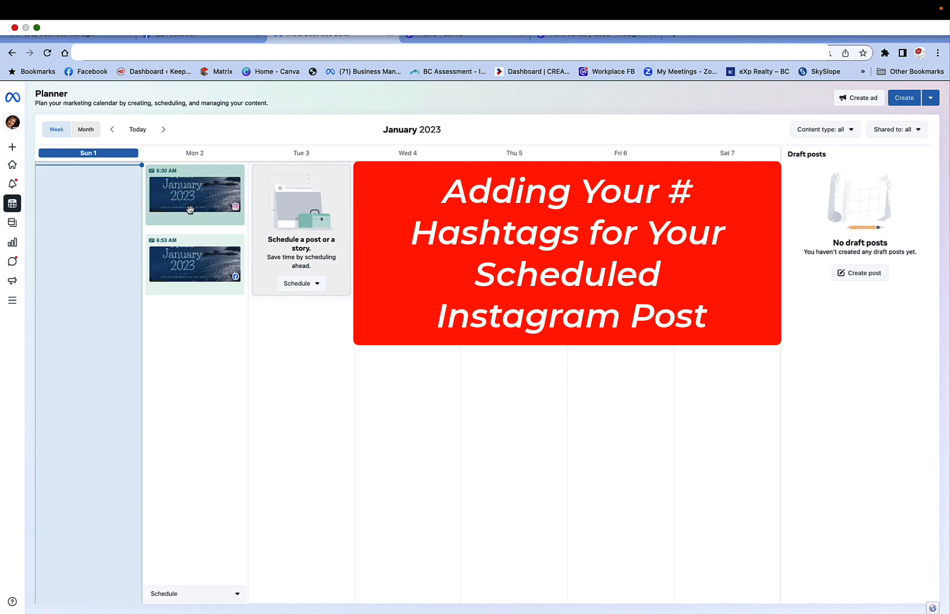
{"action": "left_click", "coordinate": [191, 196]}
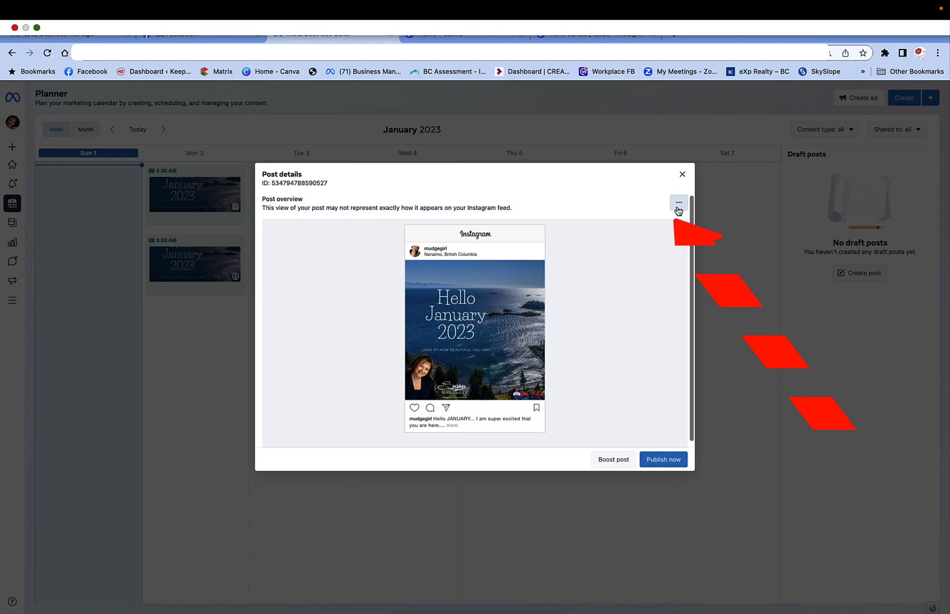
Step: Append extra hashtags like #justlisted and #logcabin to the Instagram caption, save, and close details
{"action": "left_click", "coordinate": [679, 203]}
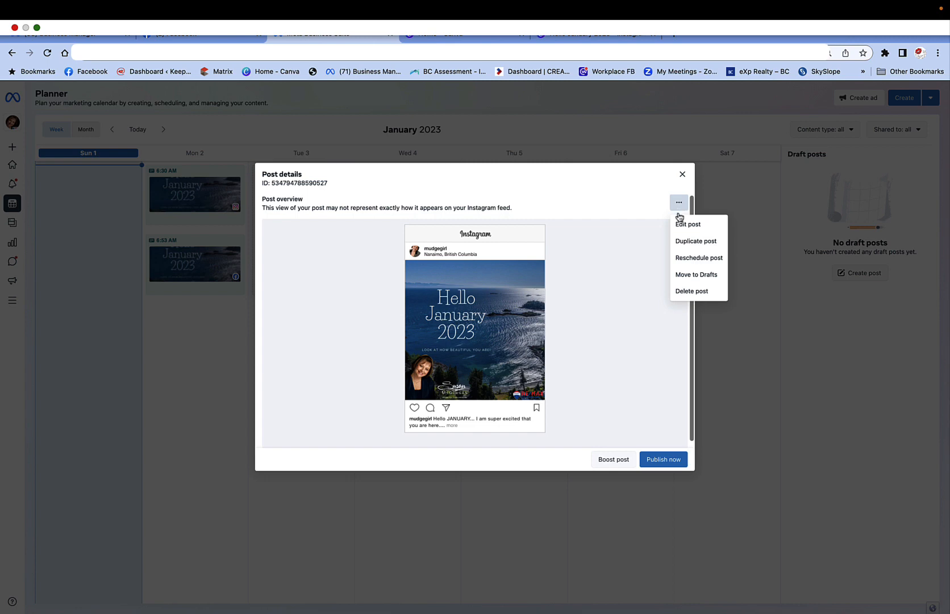
{"action": "left_click", "coordinate": [688, 224]}
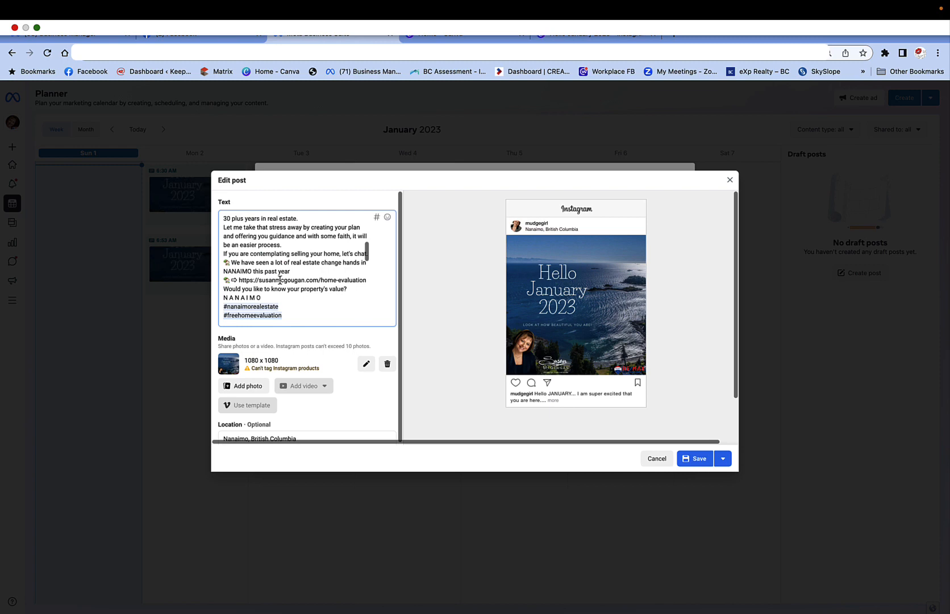
{"action": "scroll", "scroll_direction": "down", "scroll_amount": 3}
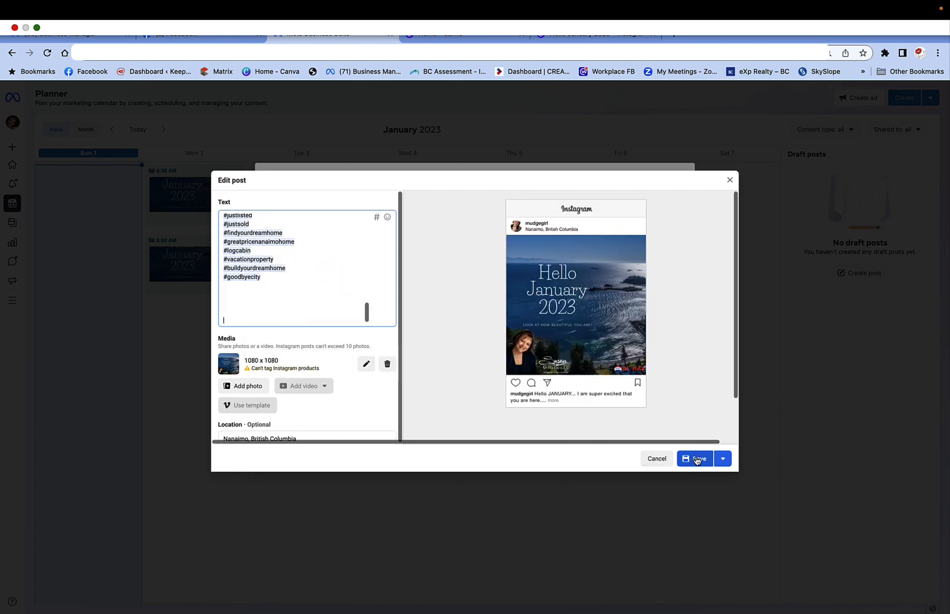
{"action": "left_click", "coordinate": [695, 458]}
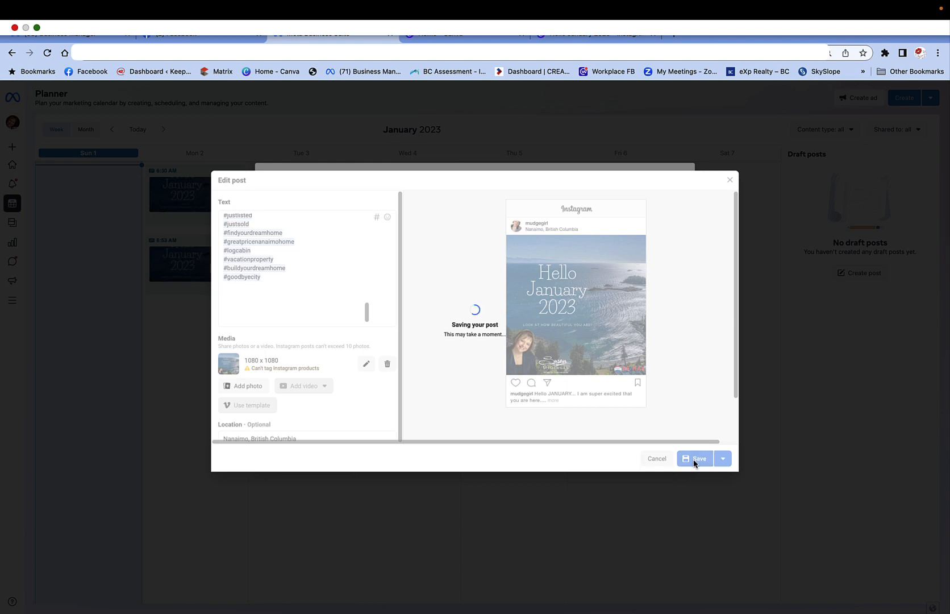
{"action": "left_click", "coordinate": [695, 458]}
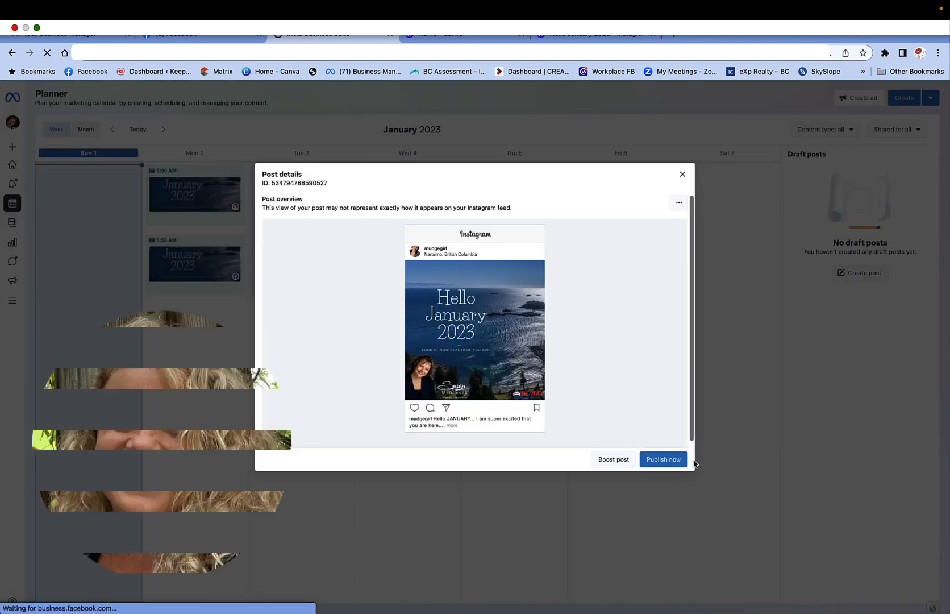
{"action": "left_click", "coordinate": [682, 174]}
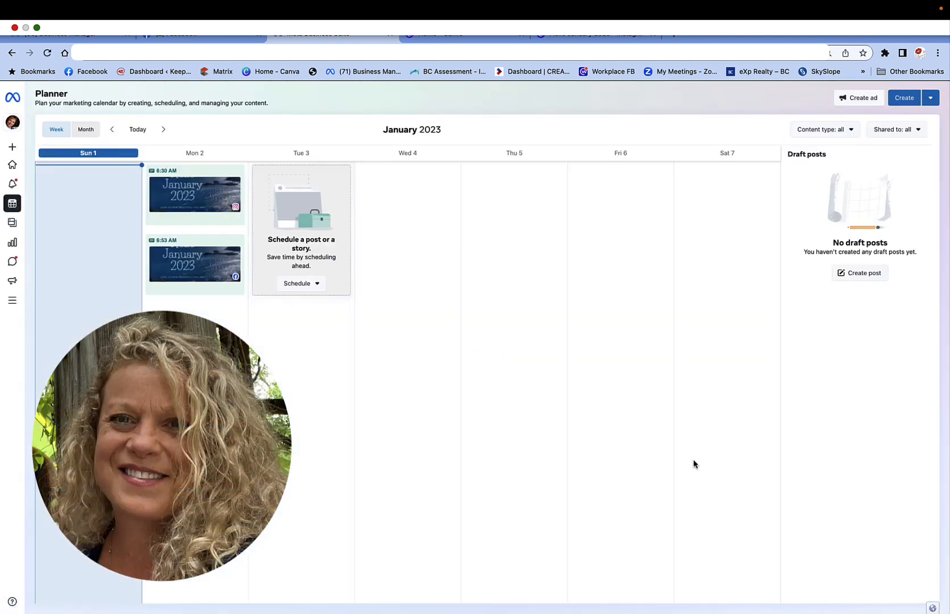